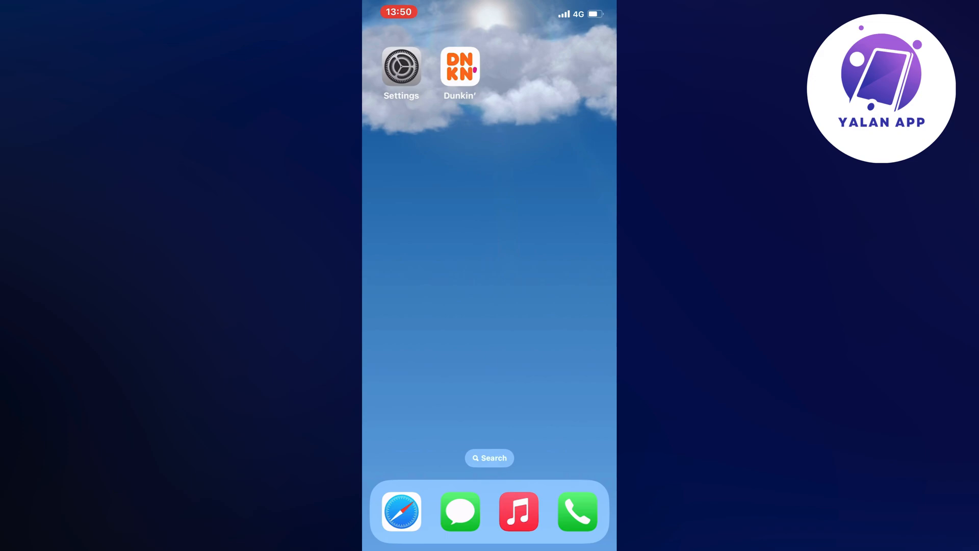
Launch the Settings app from the Home Screen.
left_click(401, 67)
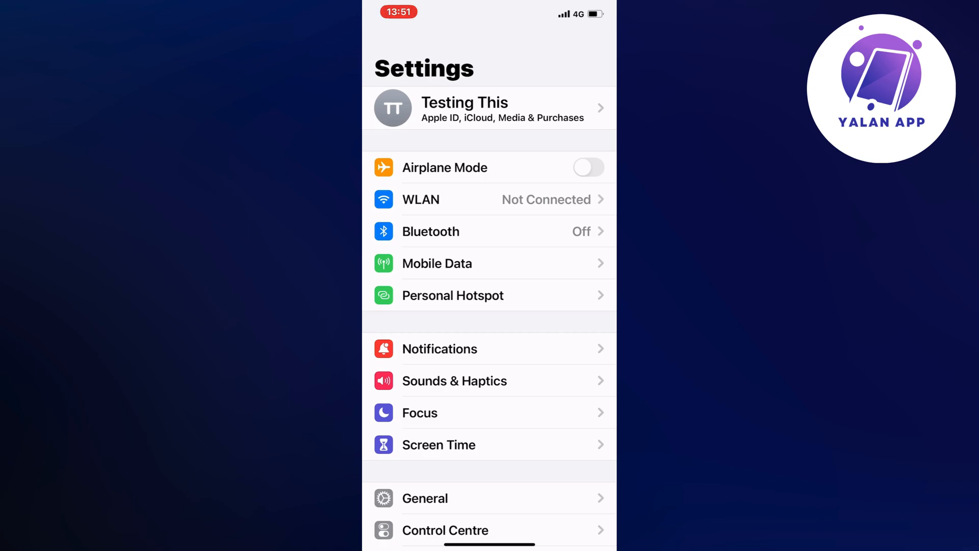
Go into General and select iPhone Storage from its list.
scroll("down", 3)
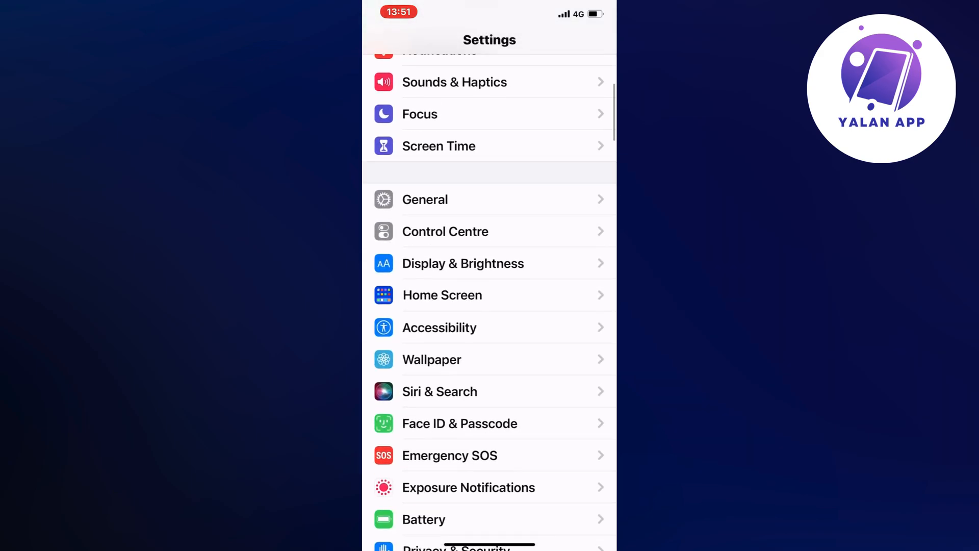
left_click(425, 199)
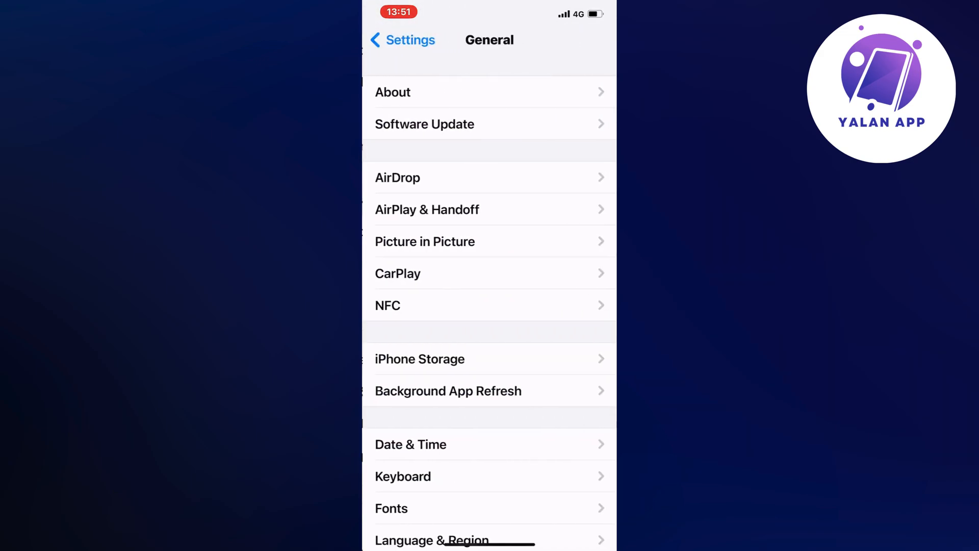
scroll("down", 3)
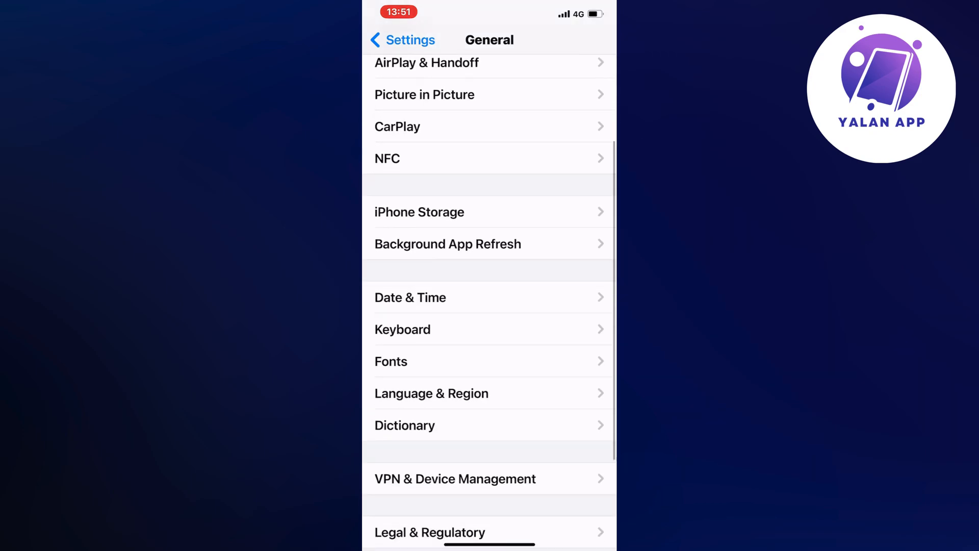
left_click(419, 212)
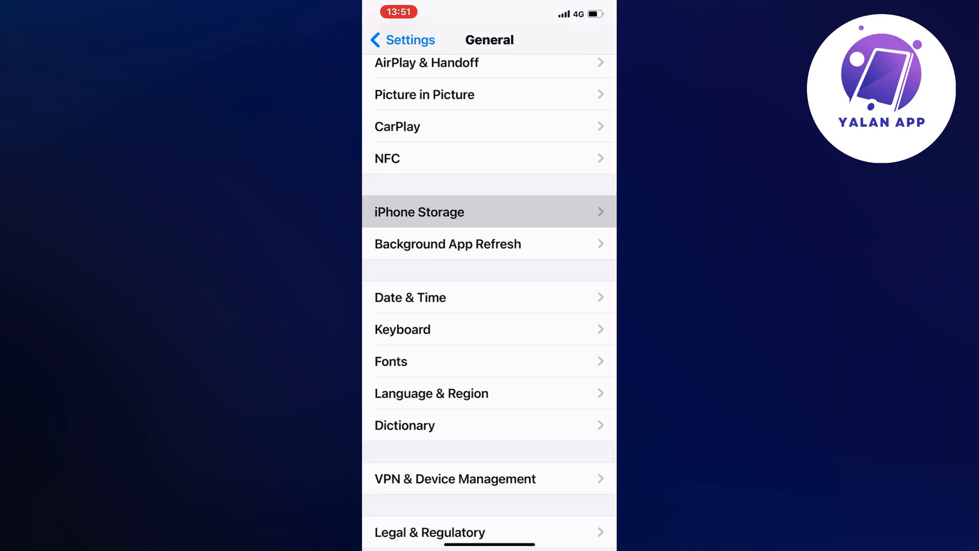
Load the iPhone Storage overview and scroll the app list down to Dunkin'.
left_click(419, 211)
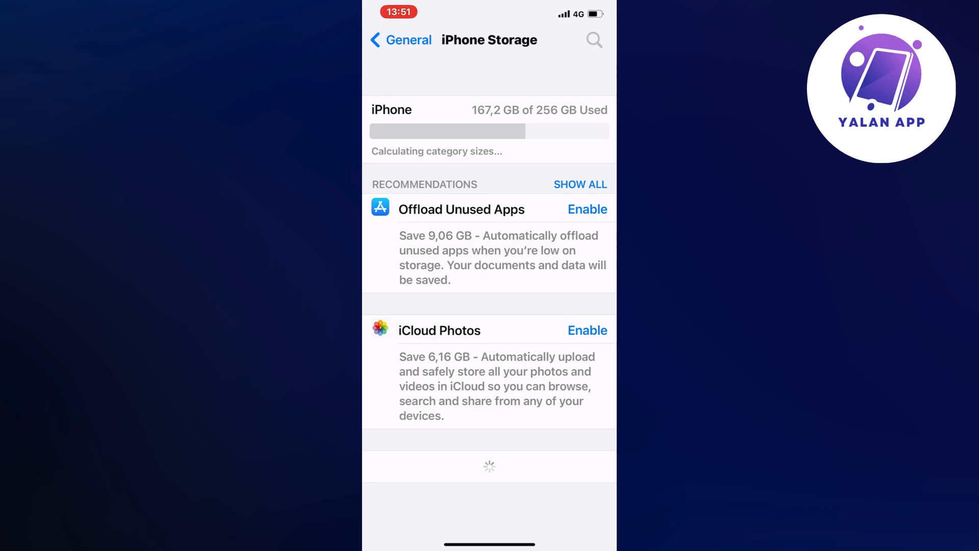
scroll("down", 3)
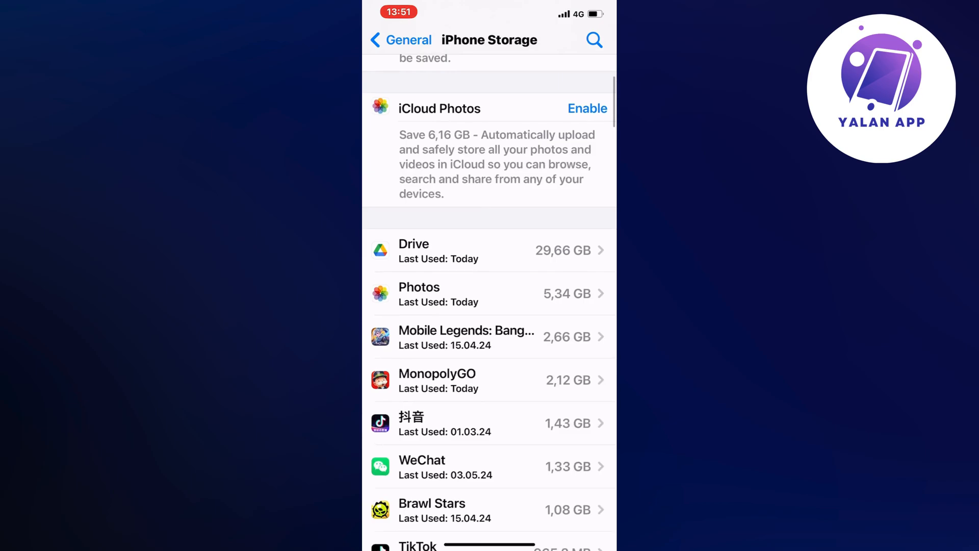
scroll("down", 3)
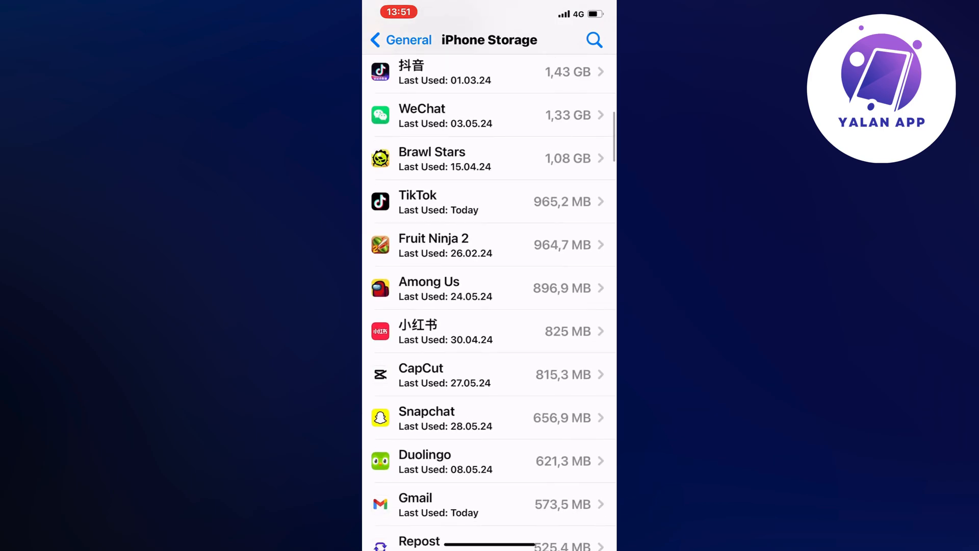
scroll("down", 3)
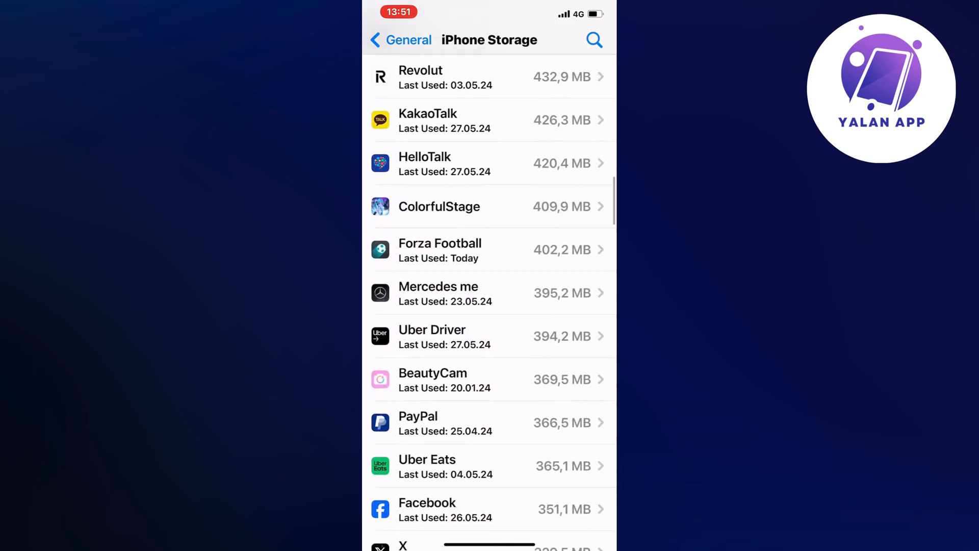
scroll("down", 3)
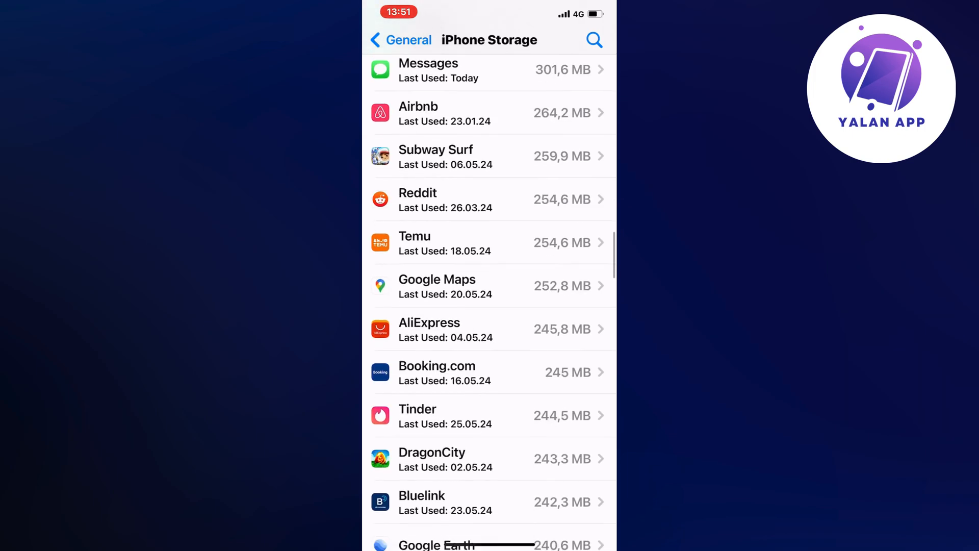
scroll("down", 3)
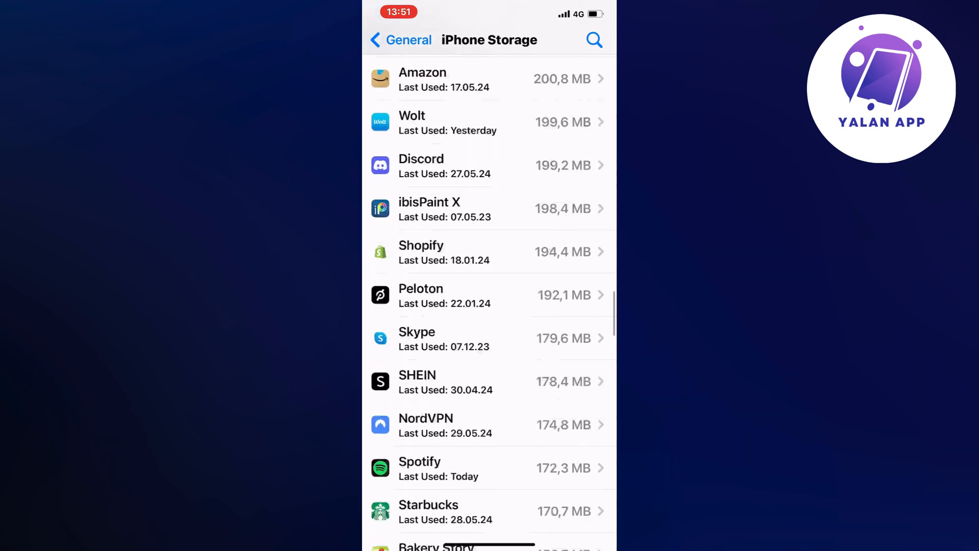
scroll("down", 3)
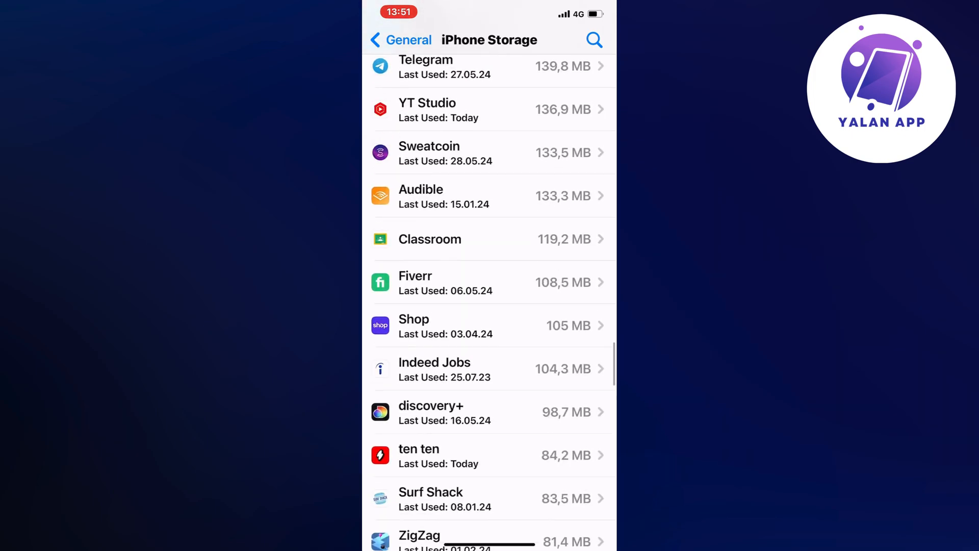
scroll("down", 3)
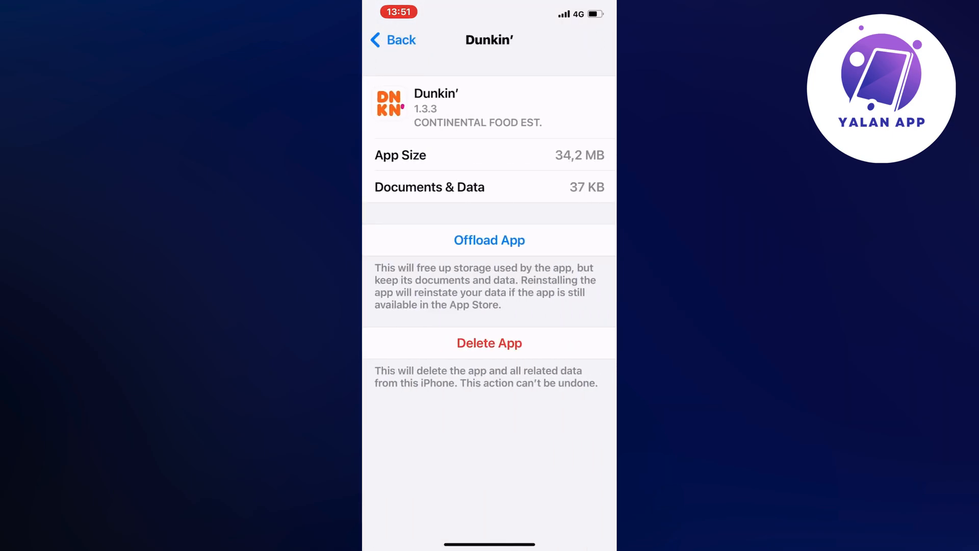
Offload Dunkin' keeping its 70 KB of documents and data, then start reinstalling it.
left_click(489, 240)
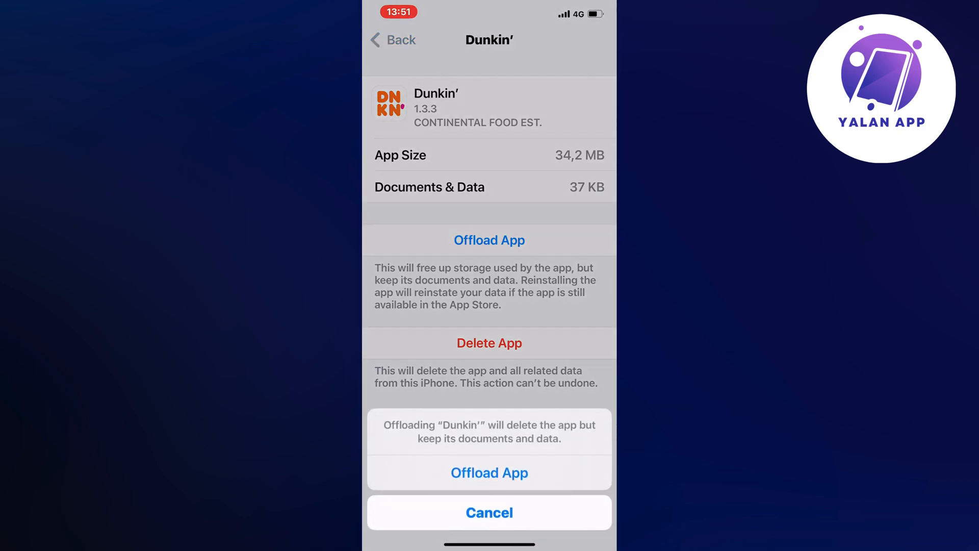
left_click(489, 473)
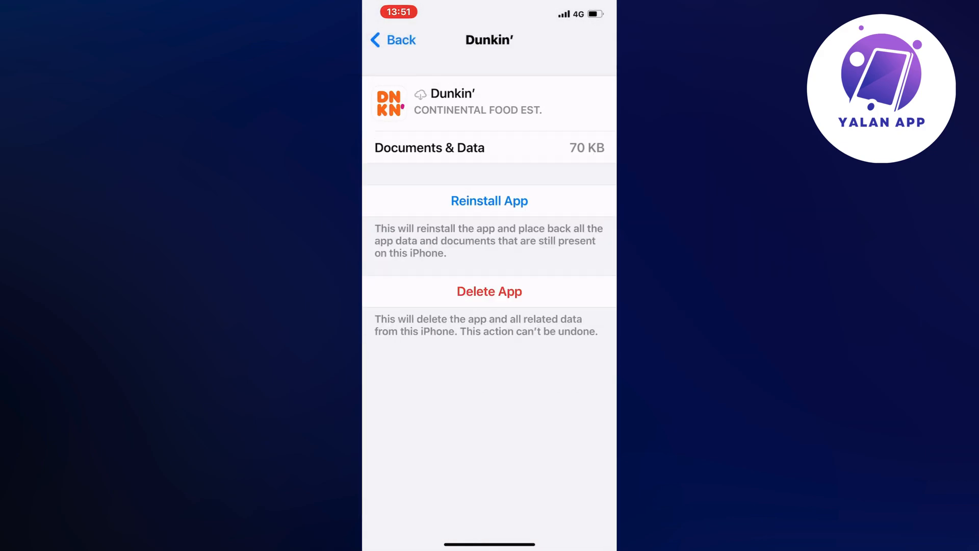
left_click(489, 200)
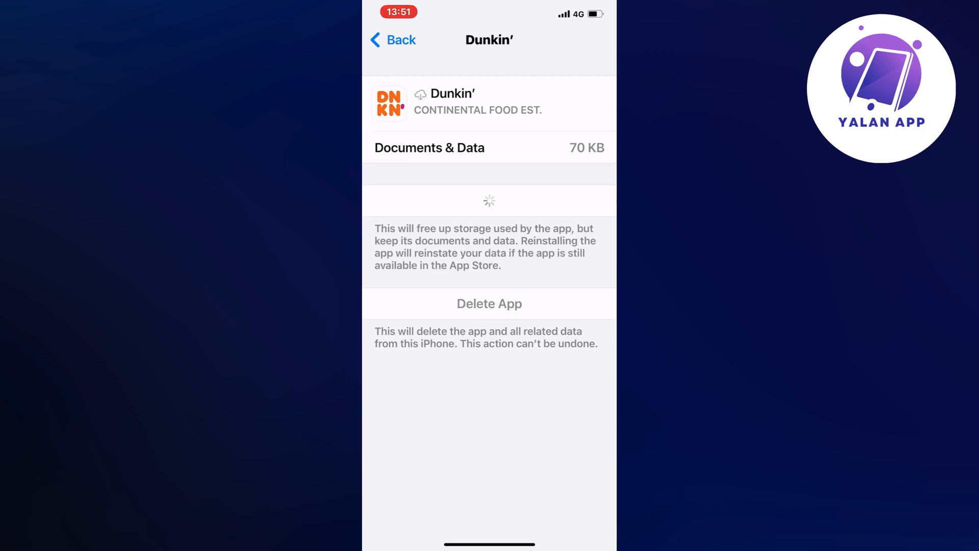